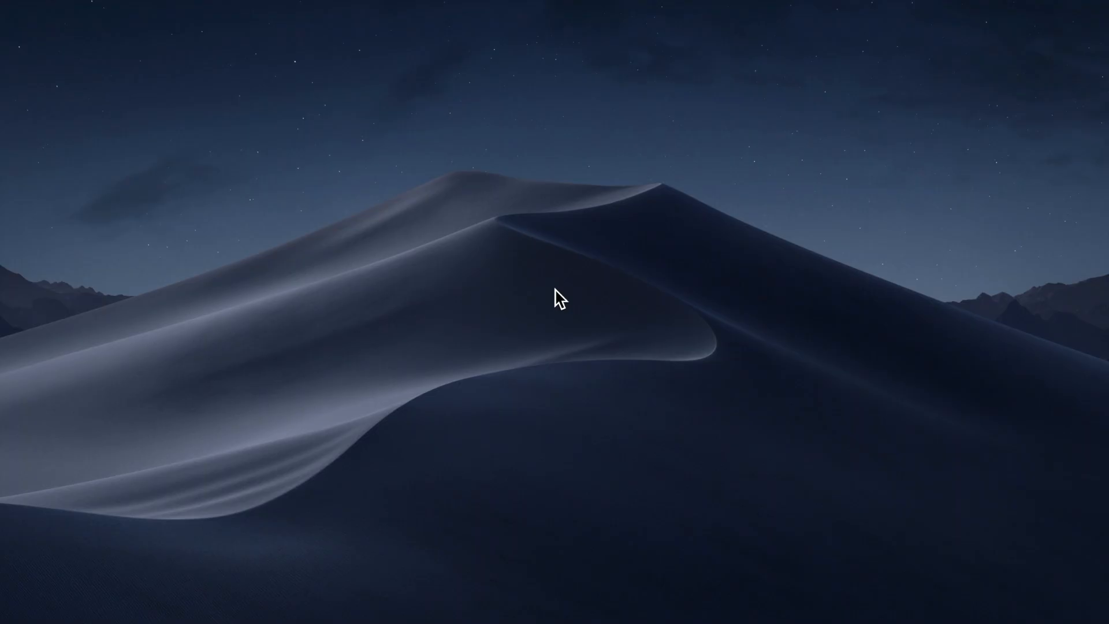
Step: Show the About This Mac overview with macOS Mojave 10.14.3 and MacBook Pro specs
{"action": "left_click", "coordinate": [11, 5]}
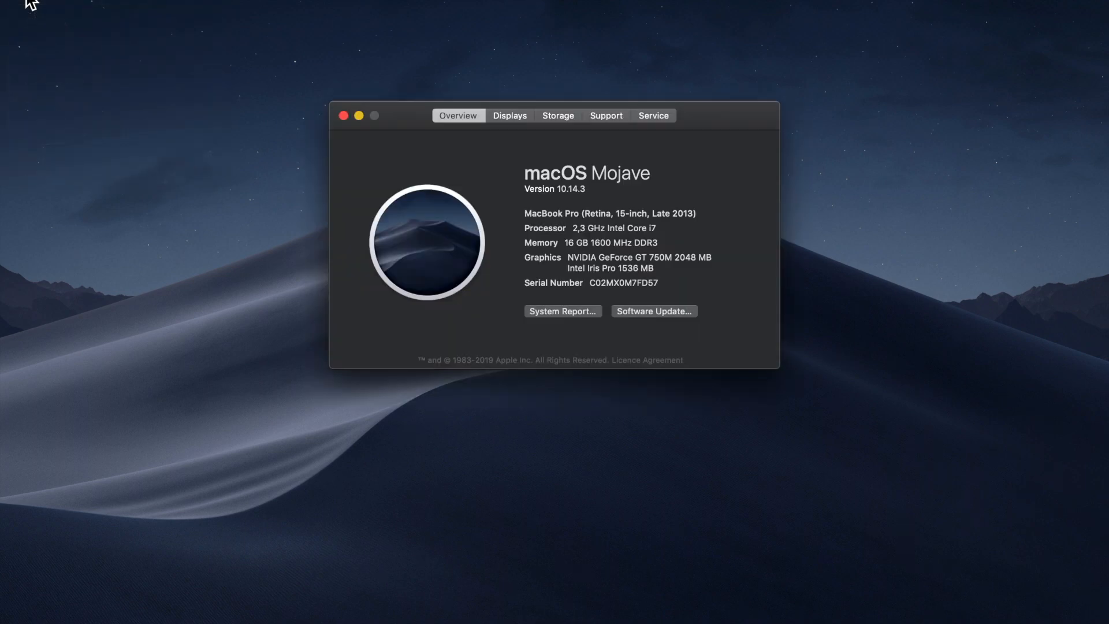
{"action": "mouse_move", "coordinate": [343, 93]}
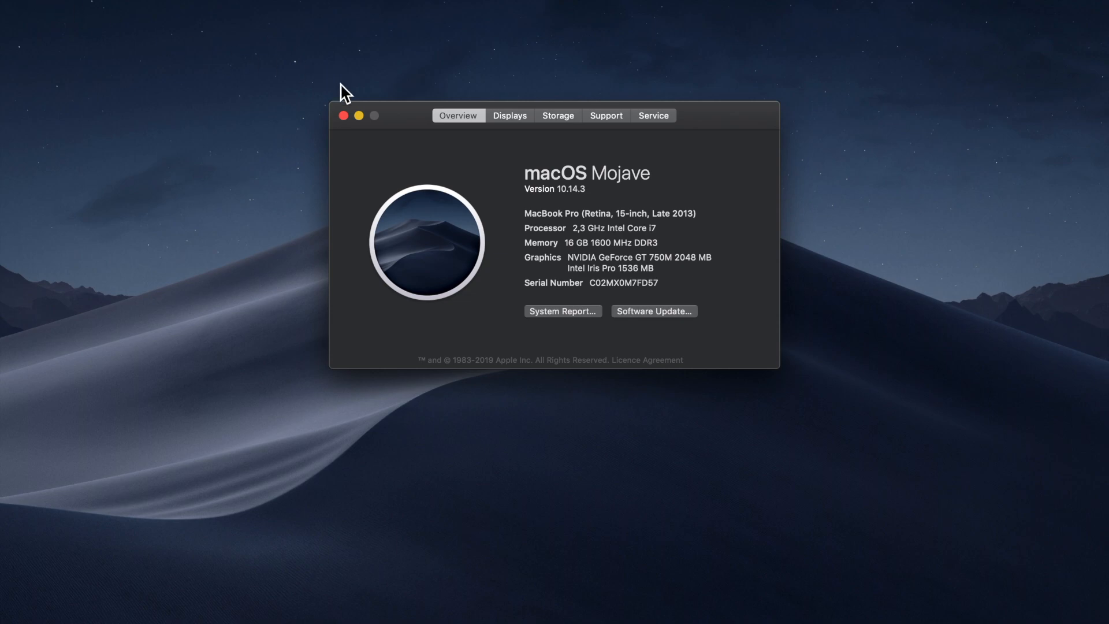
{"action": "mouse_move", "coordinate": [344, 131]}
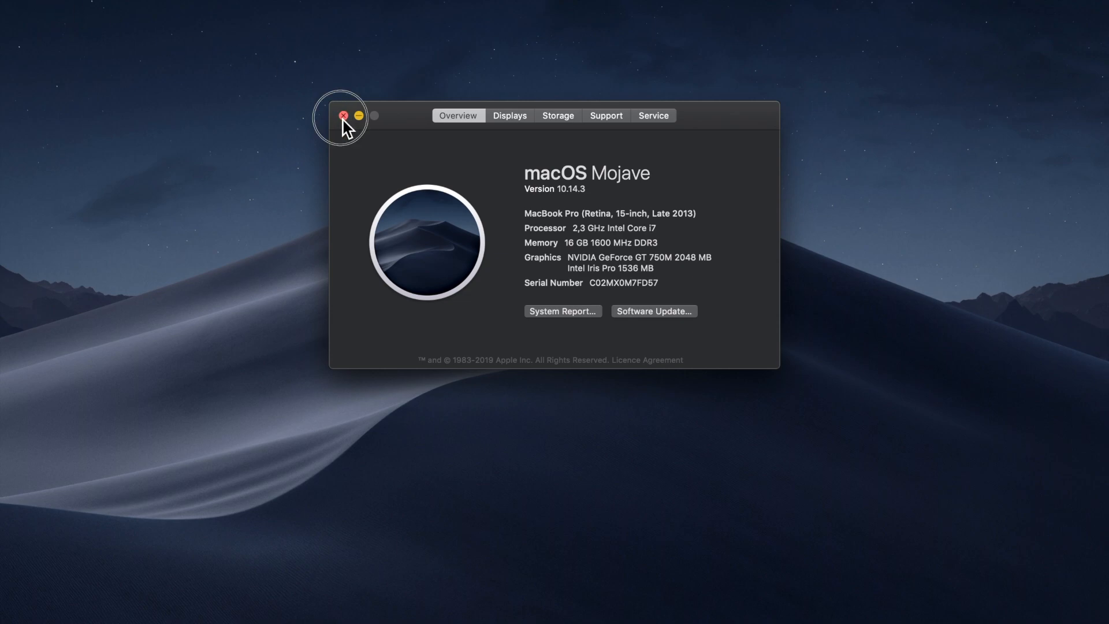
Step: Close About This Mac and launch Blackmagic Disk Speed Test with gauges at 0.0 MB/s
{"action": "left_click", "coordinate": [343, 115]}
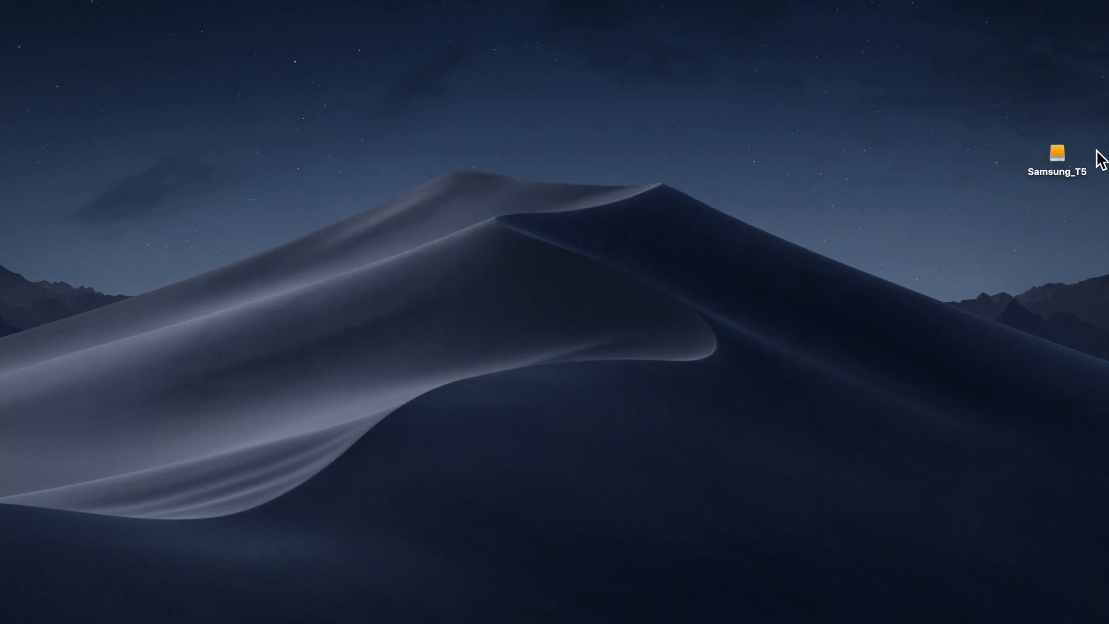
{"action": "double_click", "coordinate": [1058, 154]}
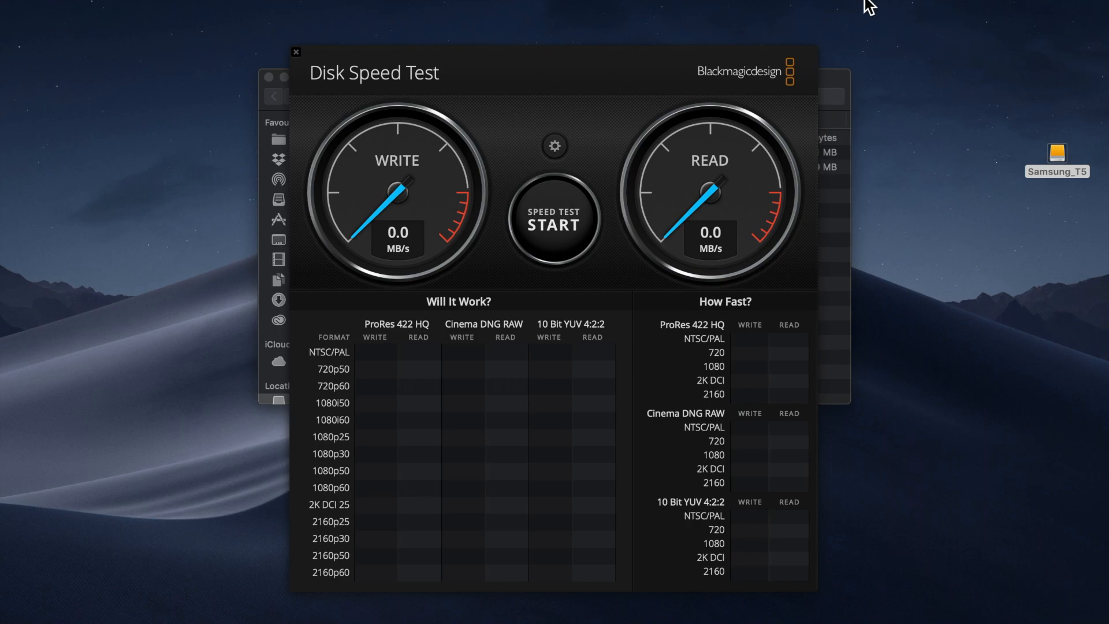
Step: Choose Samsung_T5 as the target drive for the speed test
{"action": "left_click", "coordinate": [553, 147]}
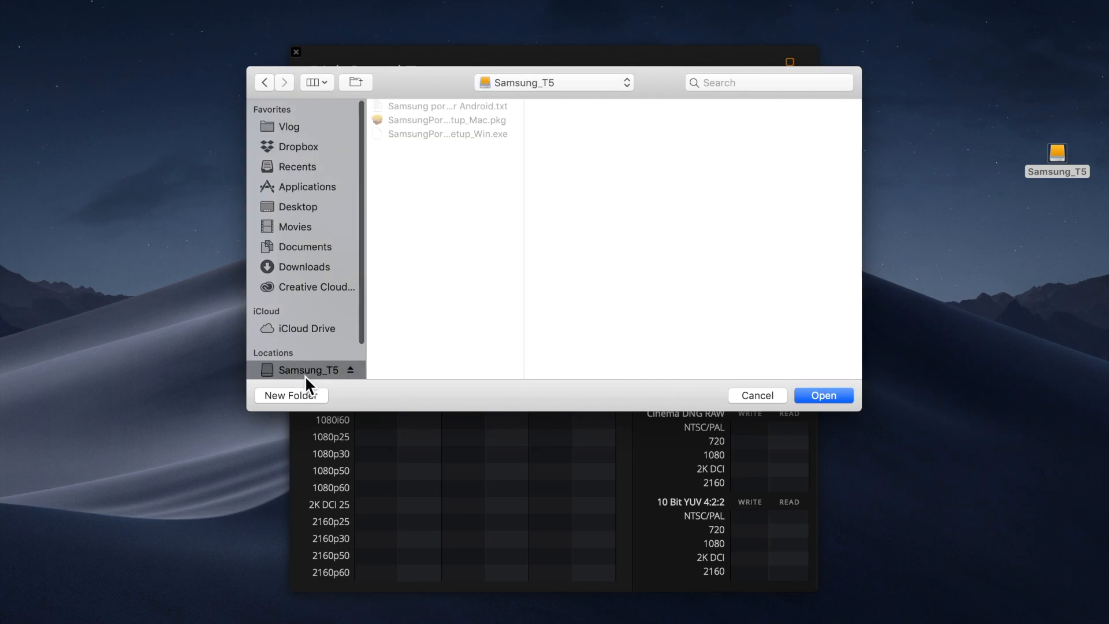
{"action": "left_click", "coordinate": [823, 395]}
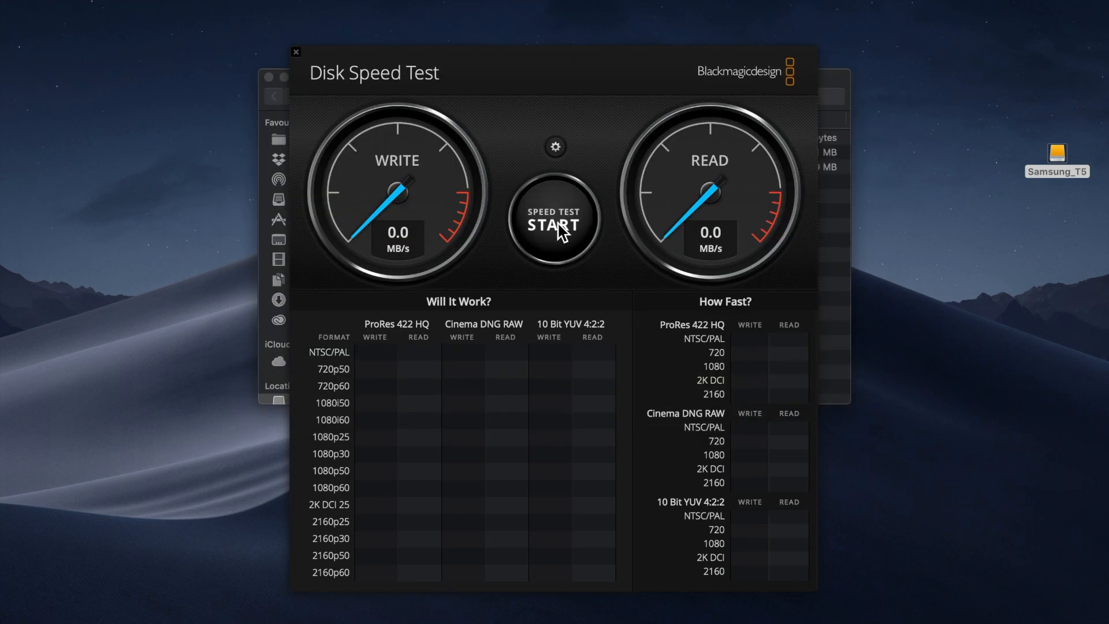
Step: Run the speed test on Samsung_T5, reaching about 419 MB/s write and 429.6 MB/s read
{"action": "left_click", "coordinate": [554, 219]}
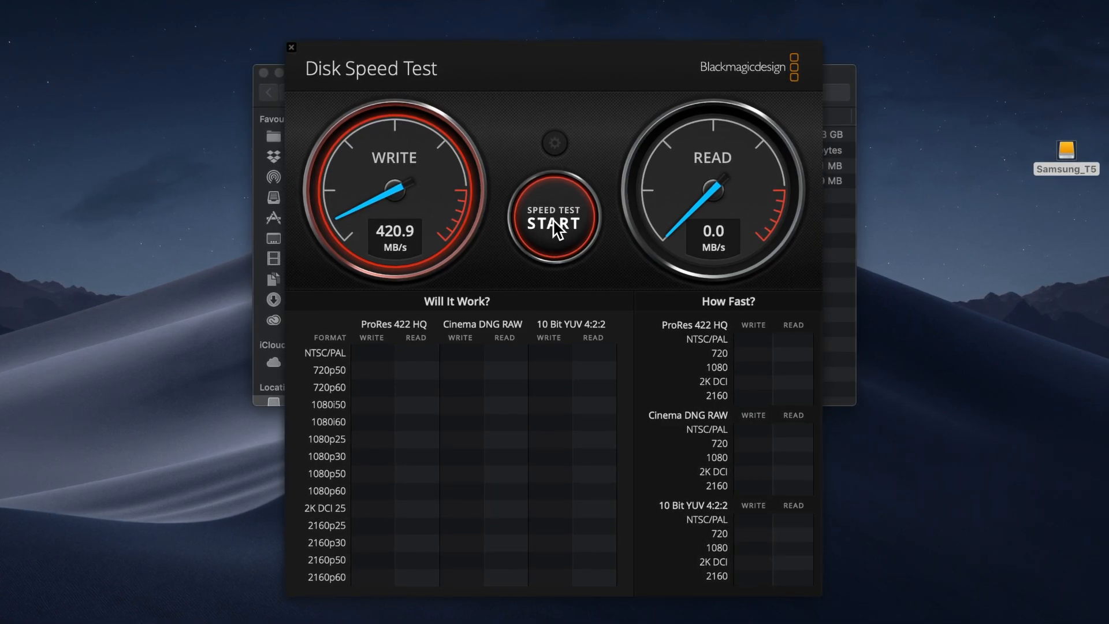
{"action": "left_click", "coordinate": [553, 217]}
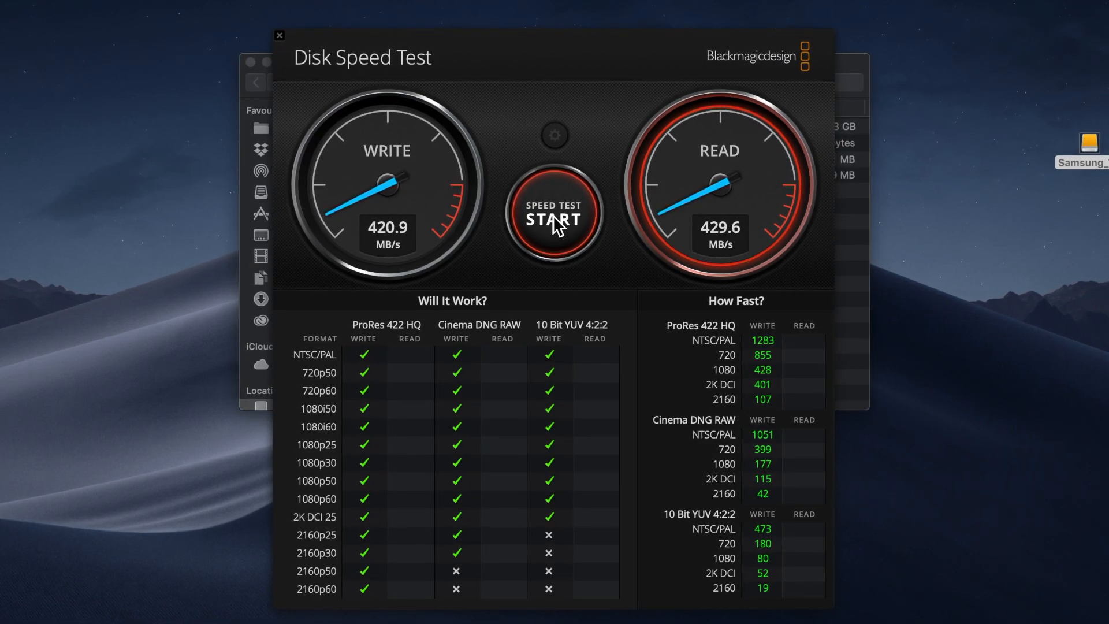
{"action": "left_click", "coordinate": [554, 217]}
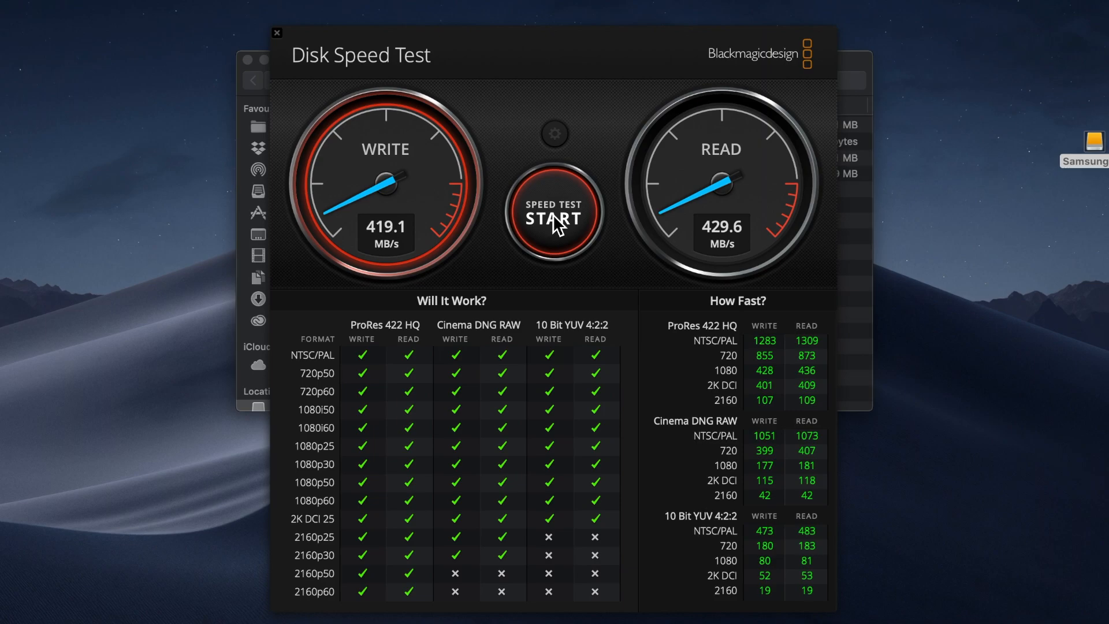